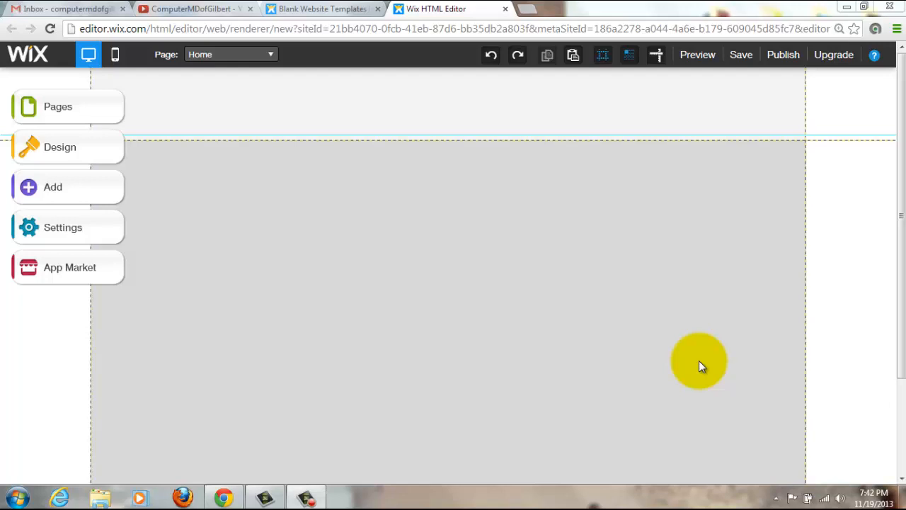
# Dismiss the Windows colour-scheme prompt to return to the blank Home page
pyautogui.scroll(-3)
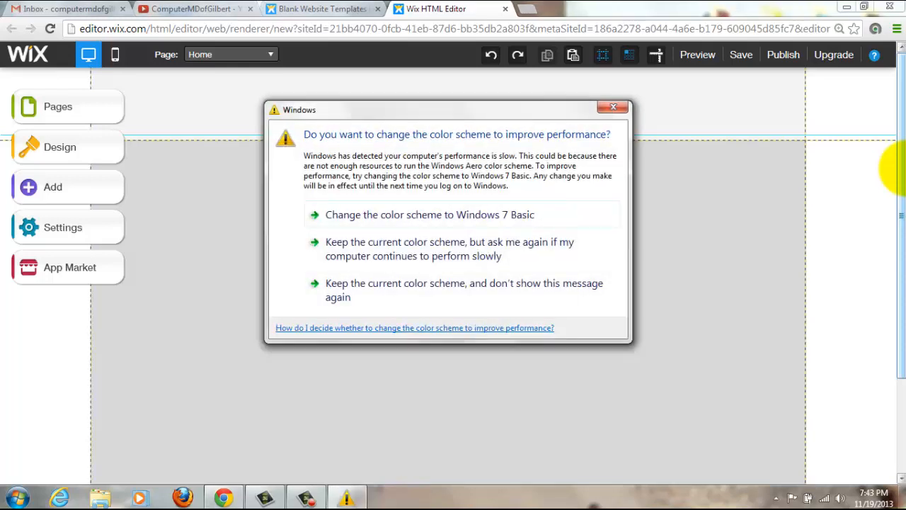
pyautogui.click(613, 107)
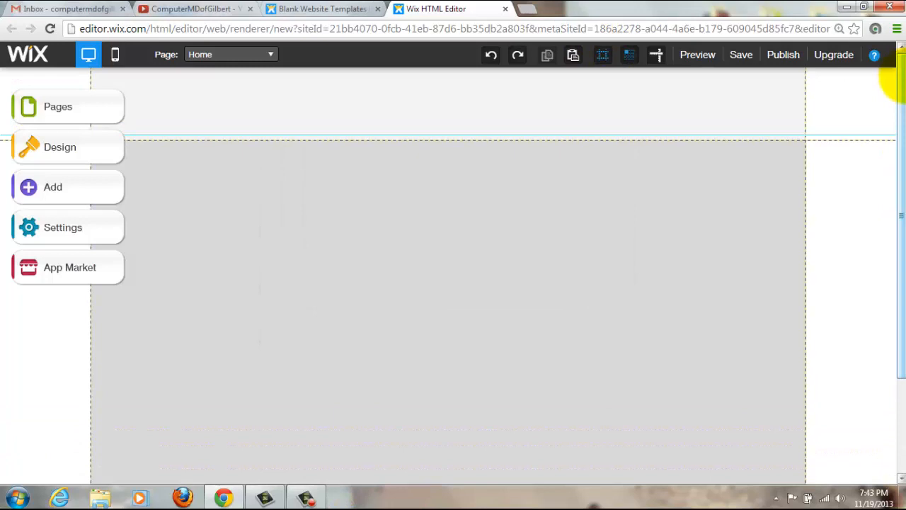
pyautogui.click(890, 154)
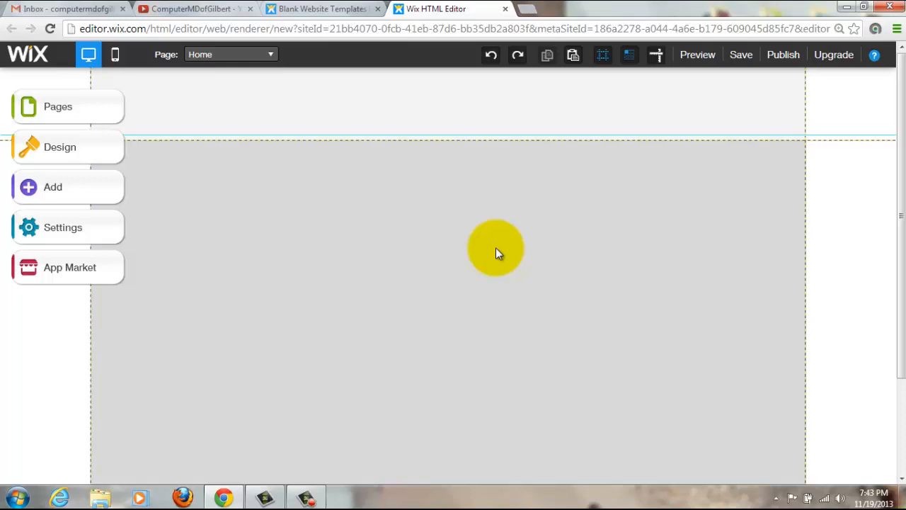
pyautogui.moveTo(436, 266)
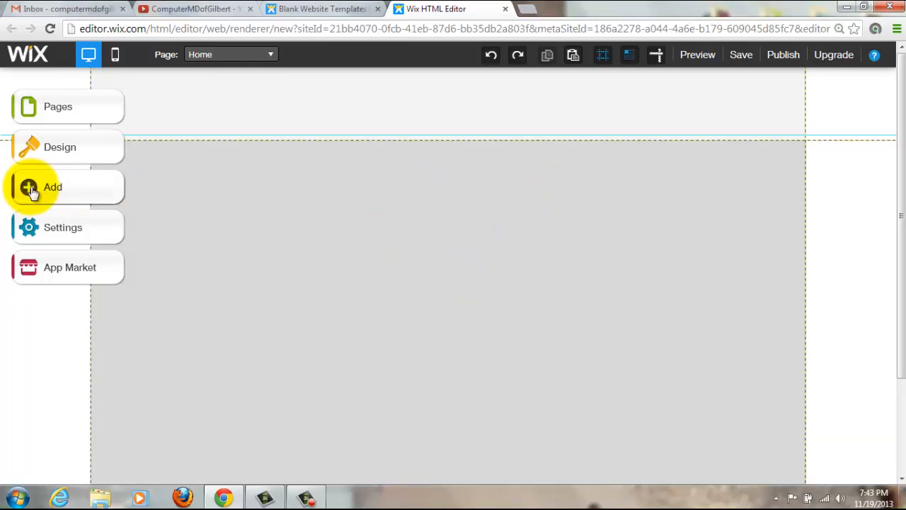
# Search the App Market for 'countdown clock' to find the free Countdown Clock app
pyautogui.click(53, 187)
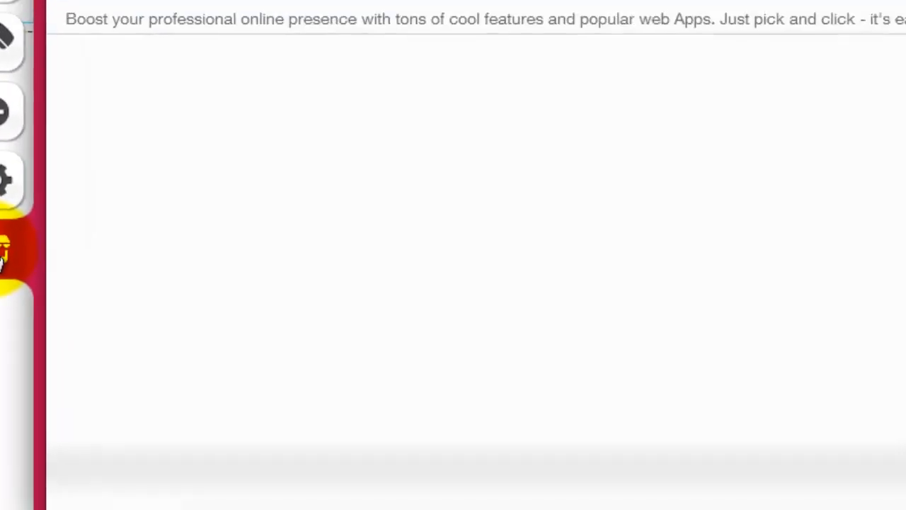
pyautogui.click(7, 255)
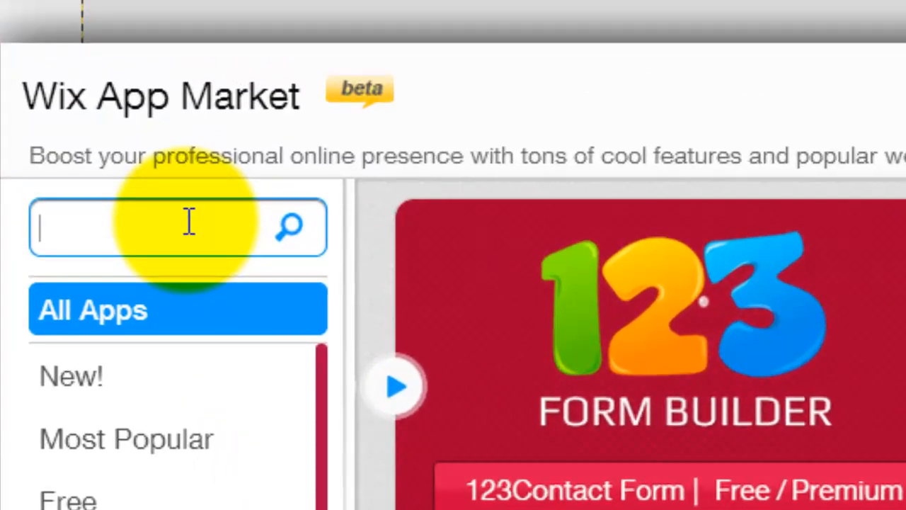
pyautogui.write('cou')
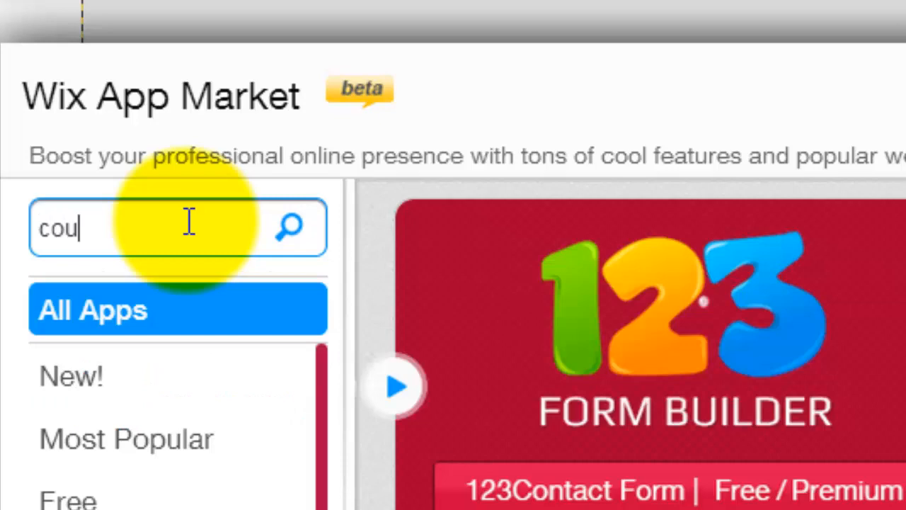
pyautogui.write('ntdown c')
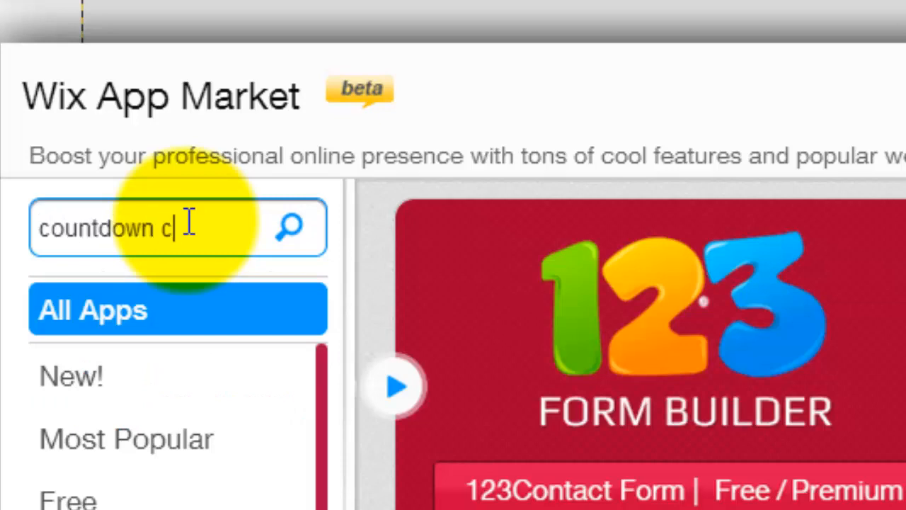
pyautogui.write('lock')
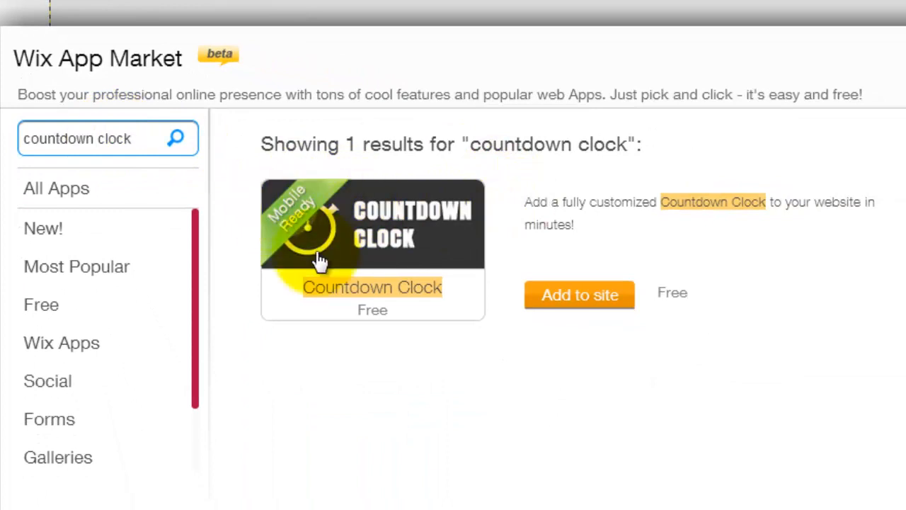
pyautogui.moveTo(538, 309)
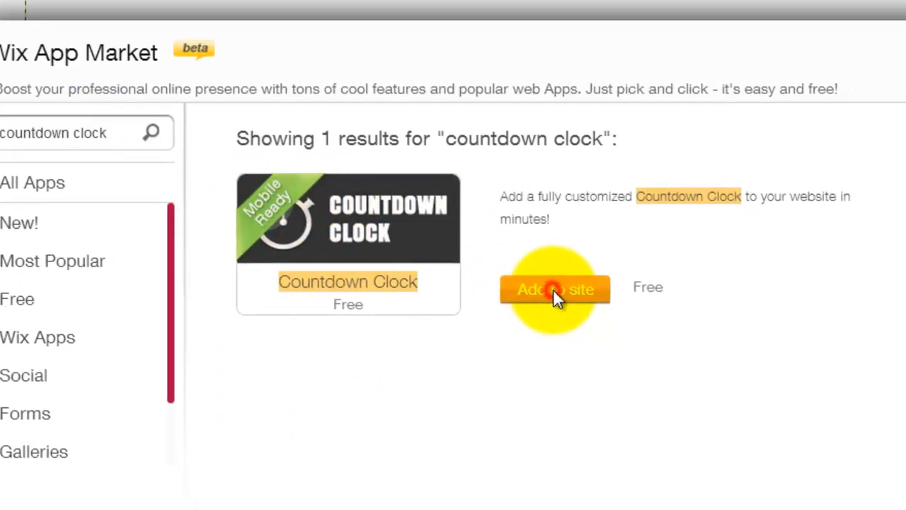
# Add the Countdown Clock app to the page and enlarge the flip clock widget
pyautogui.click(555, 289)
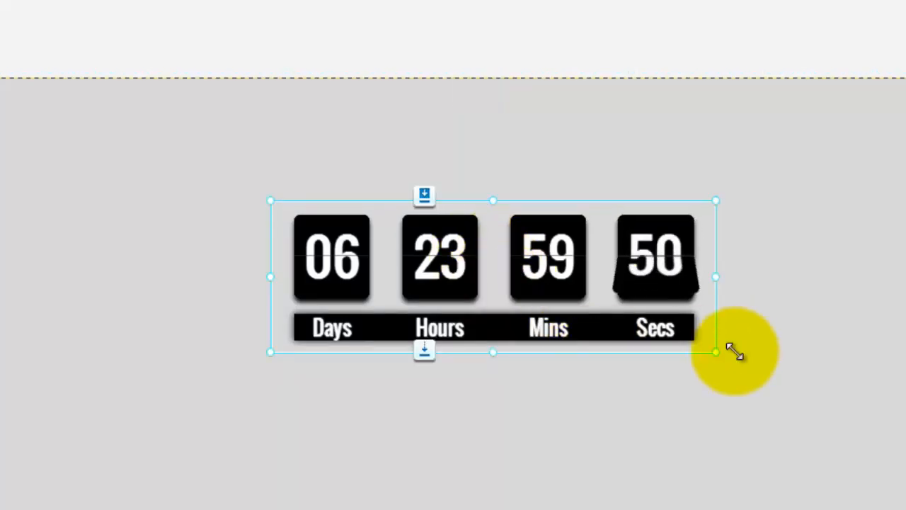
pyautogui.moveTo(716, 353); pyautogui.dragTo(800, 375)
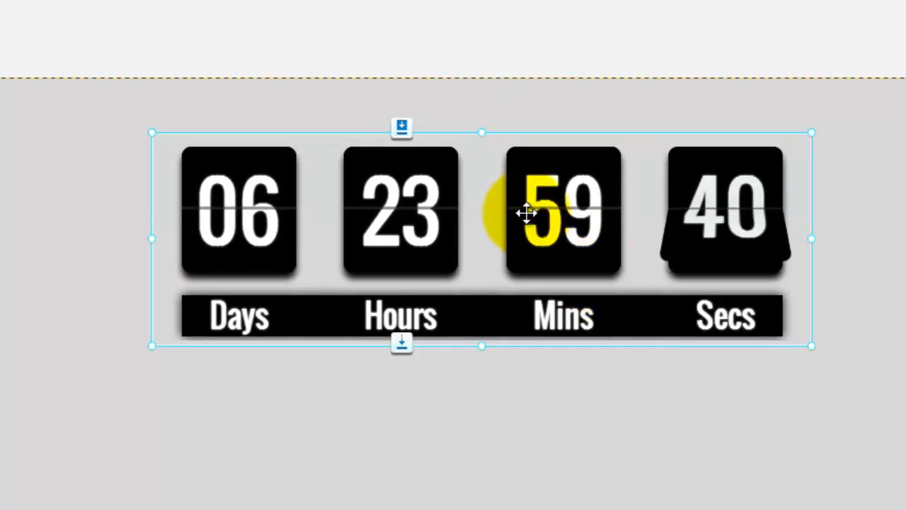
pyautogui.doubleClick(527, 212)
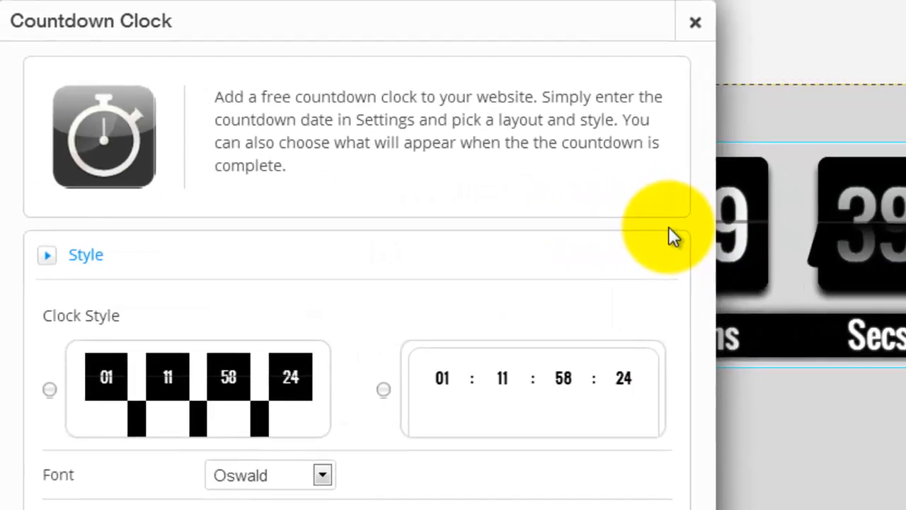
# Scroll to the Style section showing flip style, white text, black background and Oswald font
pyautogui.scroll(-3)
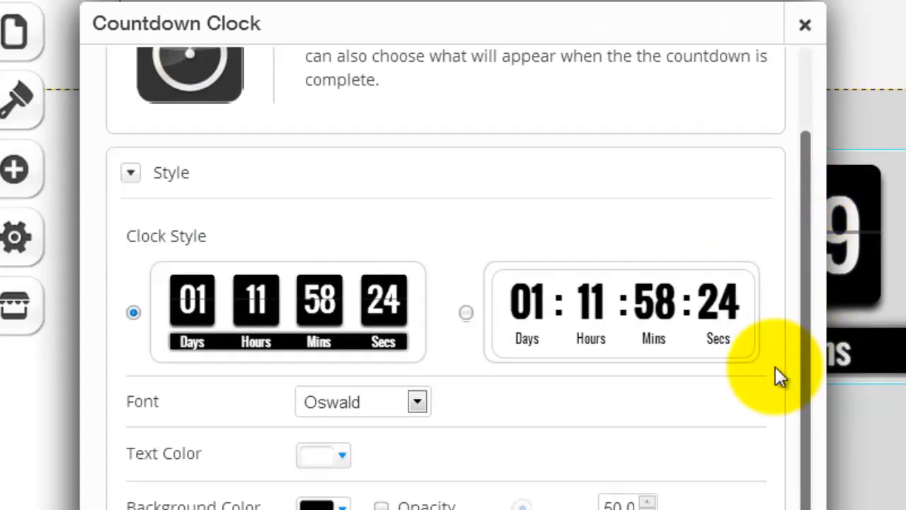
pyautogui.scroll(-3)
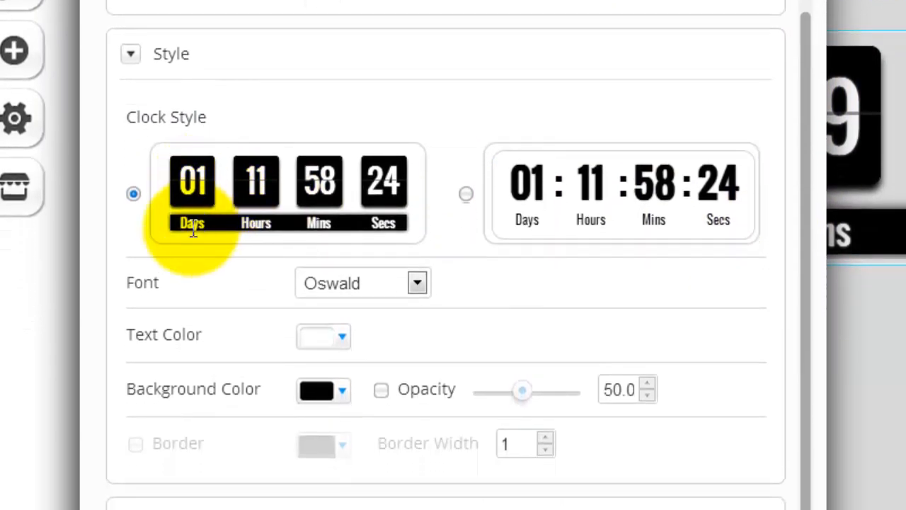
pyautogui.moveTo(241, 205)
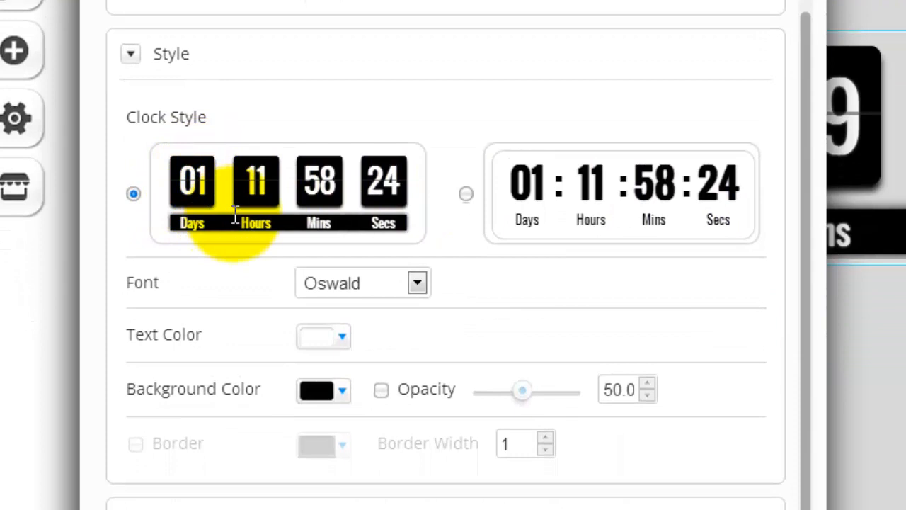
pyautogui.moveTo(793, 205)
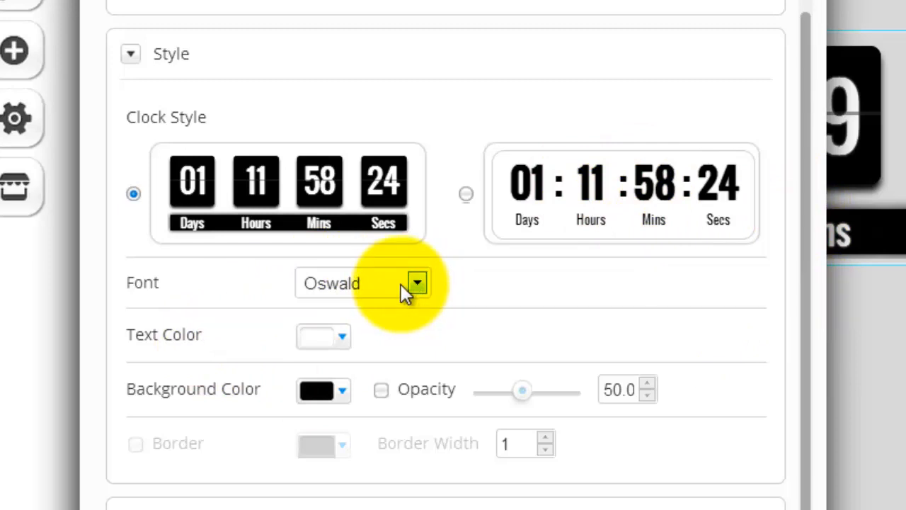
pyautogui.moveTo(814, 272)
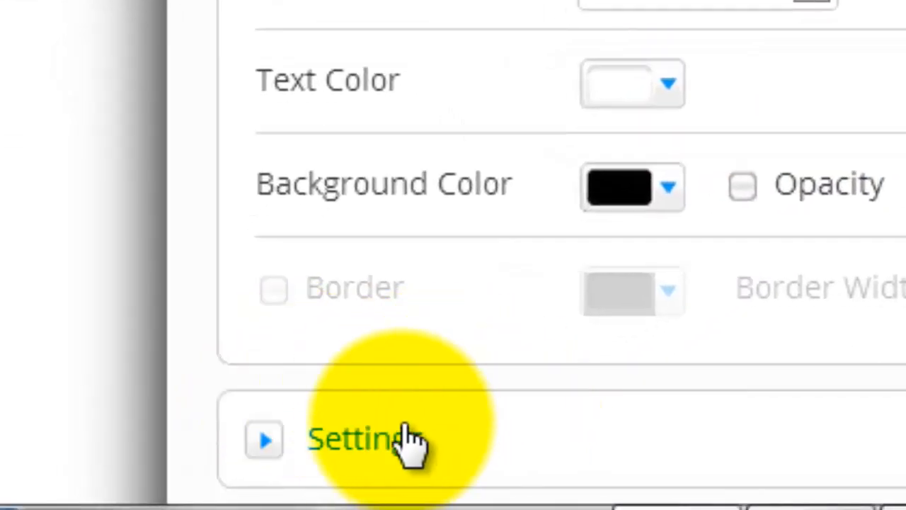
pyautogui.moveTo(354, 446)
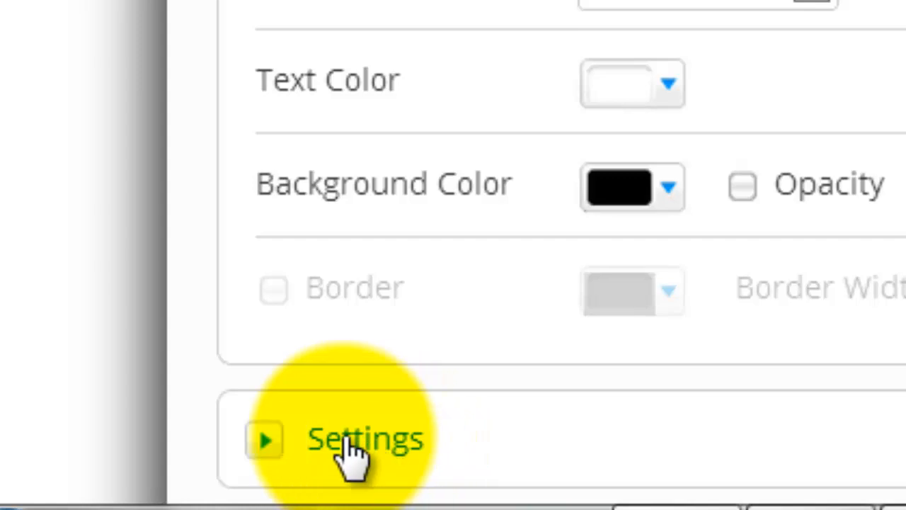
# Review the countdown target of 11/27/2013 at 02:44:01, GMT-07:00 Arizona, stopping at 0
pyautogui.click(366, 439)
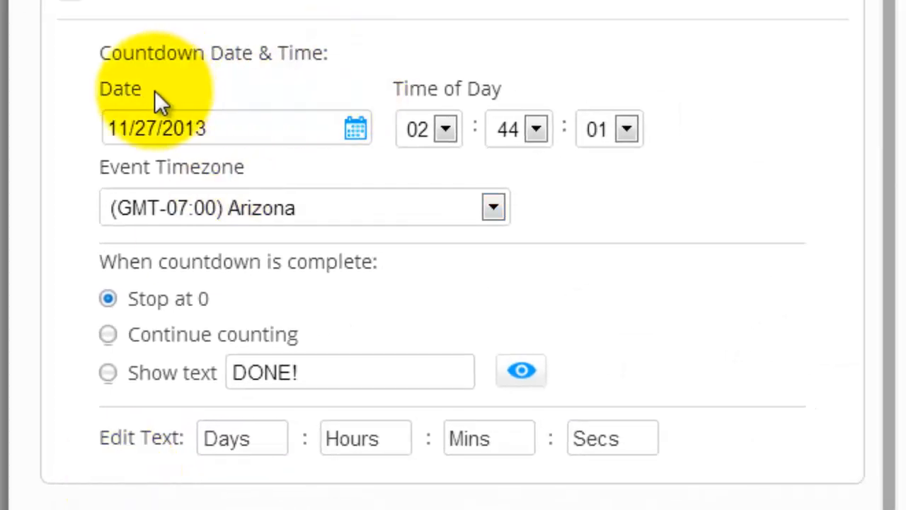
pyautogui.moveTo(356, 127)
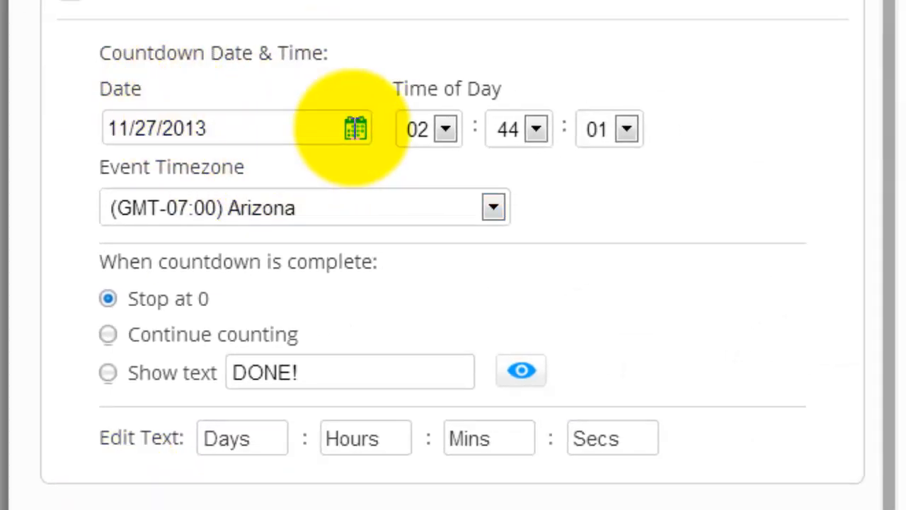
pyautogui.click(355, 127)
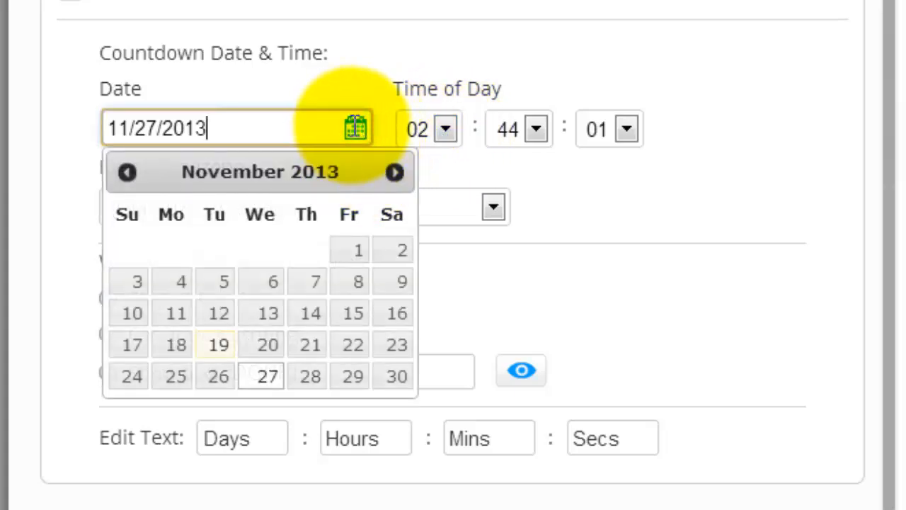
pyautogui.click(417, 128)
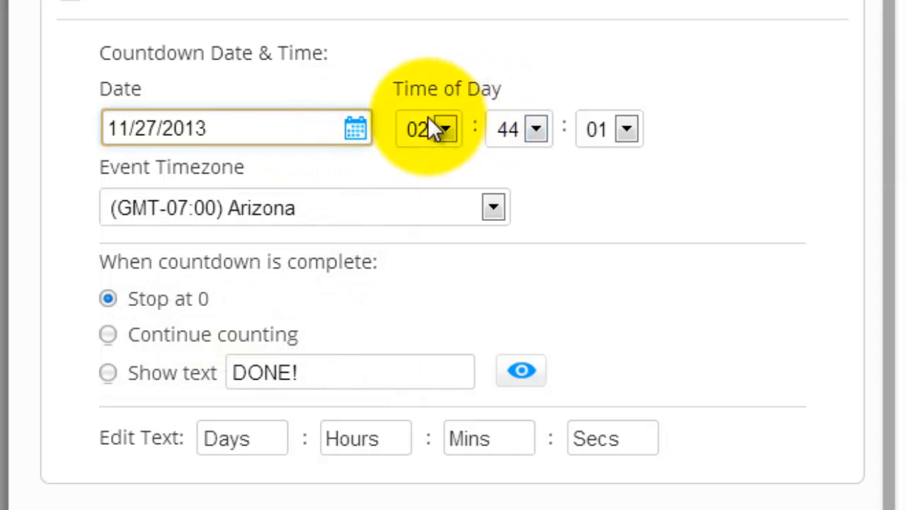
pyautogui.click(445, 128)
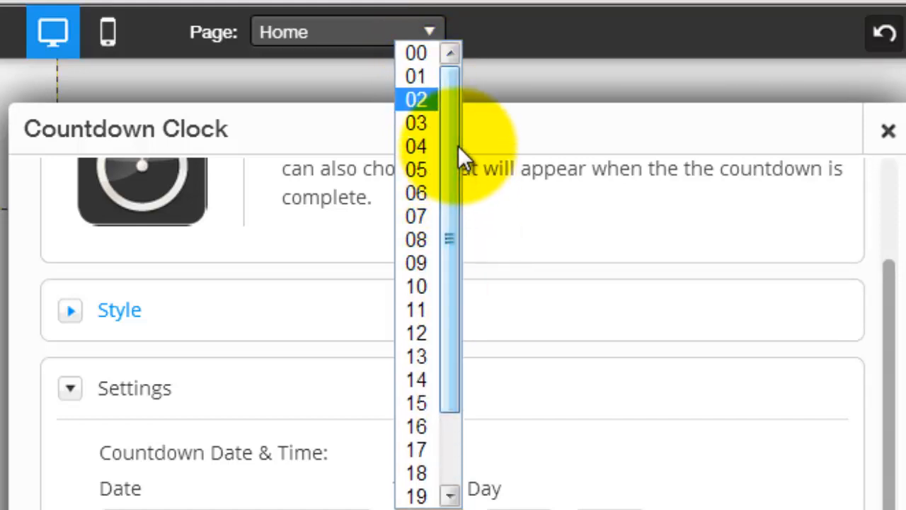
pyautogui.scroll(-3)
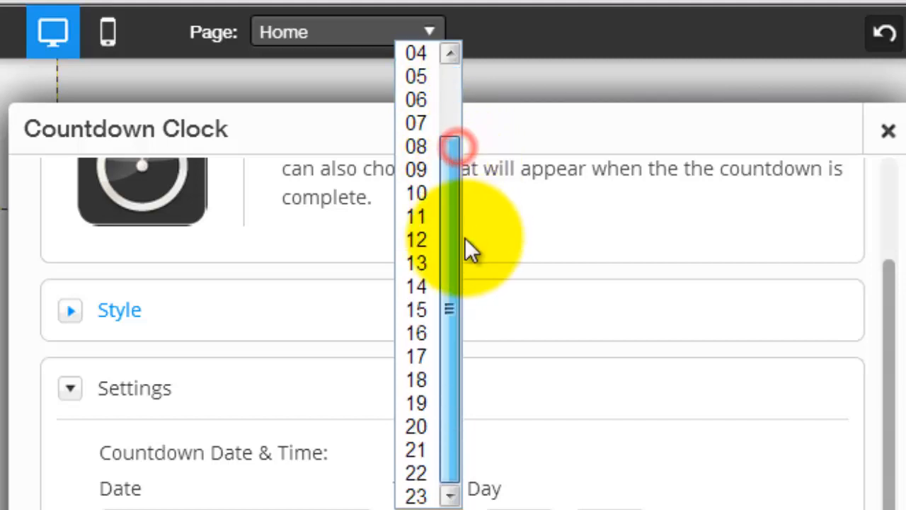
pyautogui.scroll(-3)
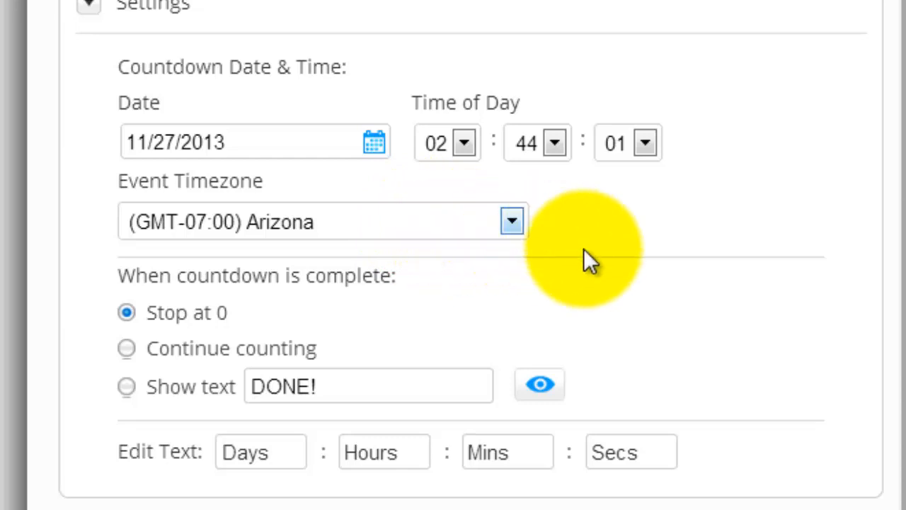
pyautogui.moveTo(634, 220)
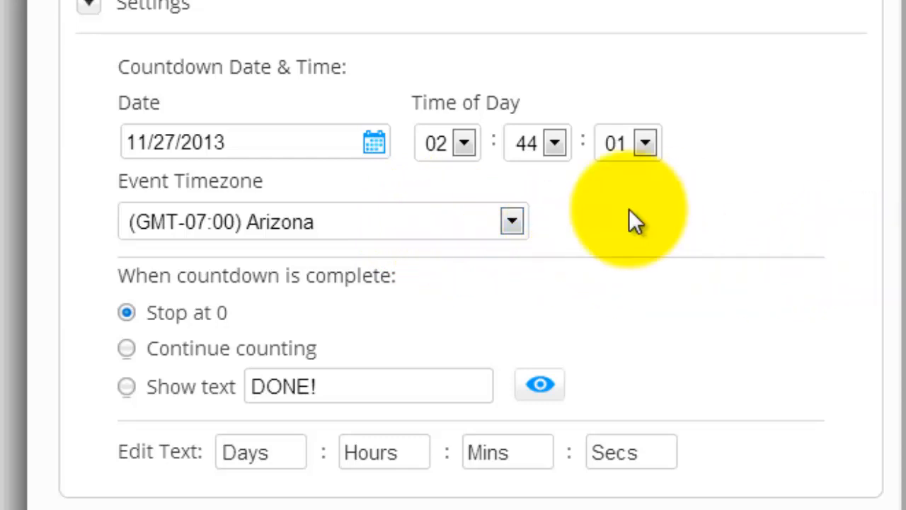
pyautogui.moveTo(786, 414)
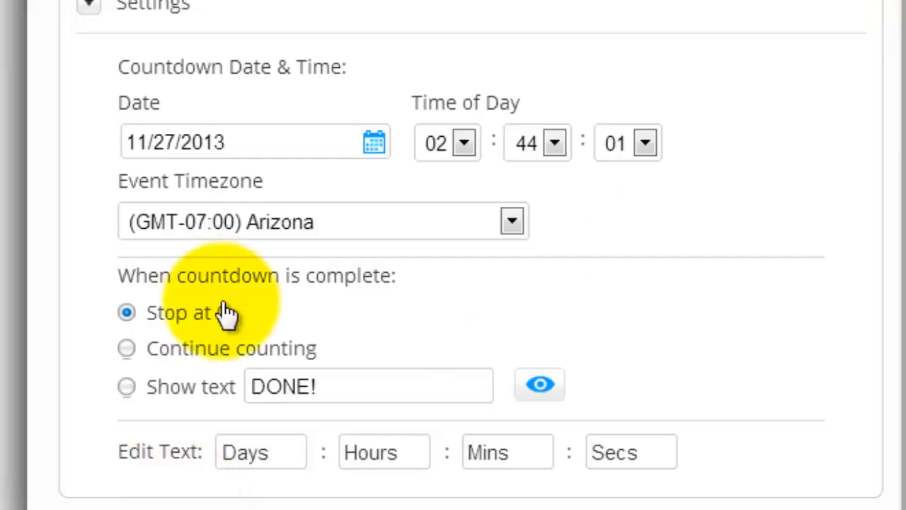
pyautogui.moveTo(342, 283)
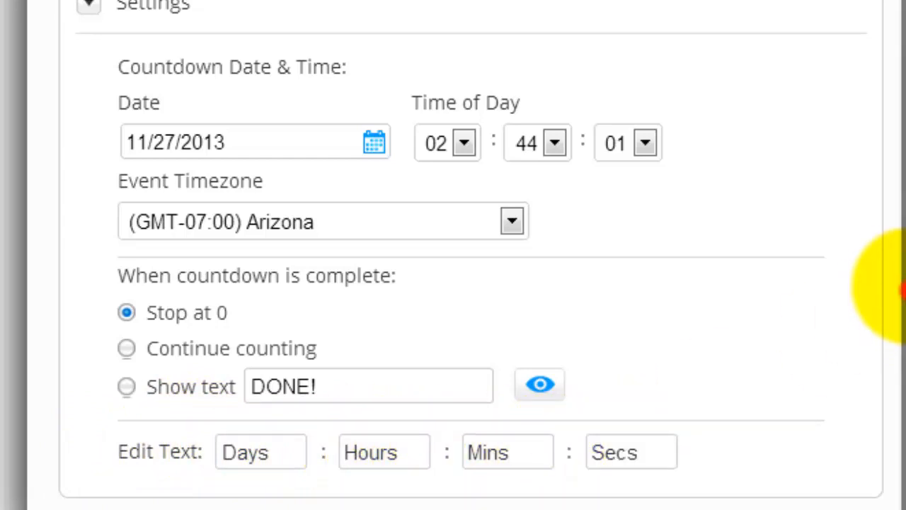
pyautogui.scroll(3)
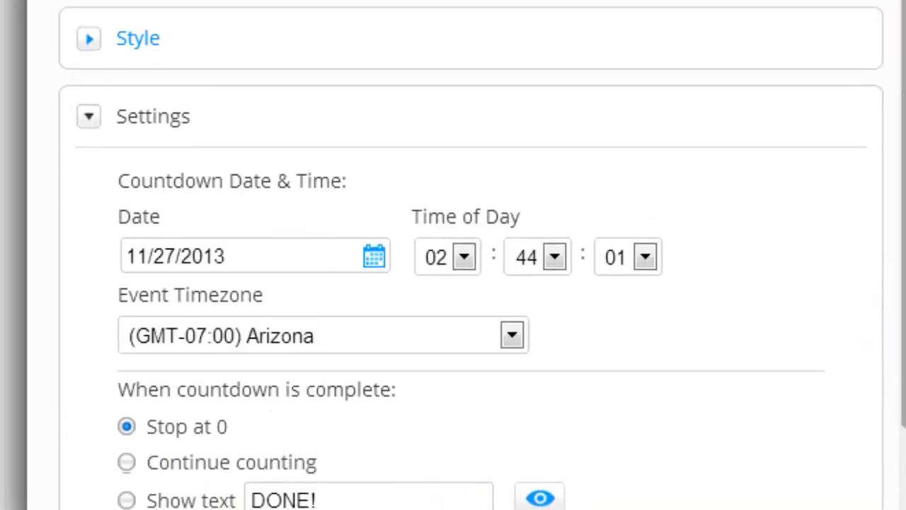
# Close the settings panel so the flip clock ticks down from about 06 days 23 hours
pyautogui.click(538, 496)
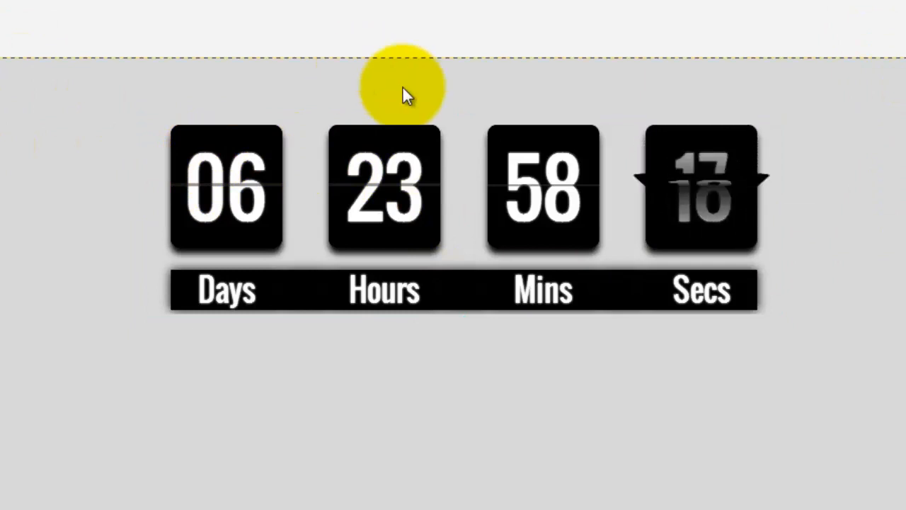
pyautogui.moveTo(864, 177)
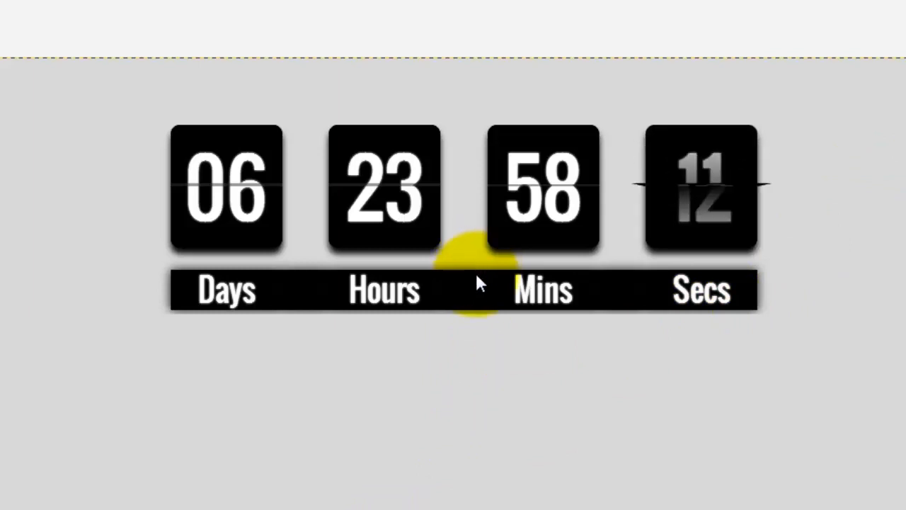
pyautogui.moveTo(651, 254)
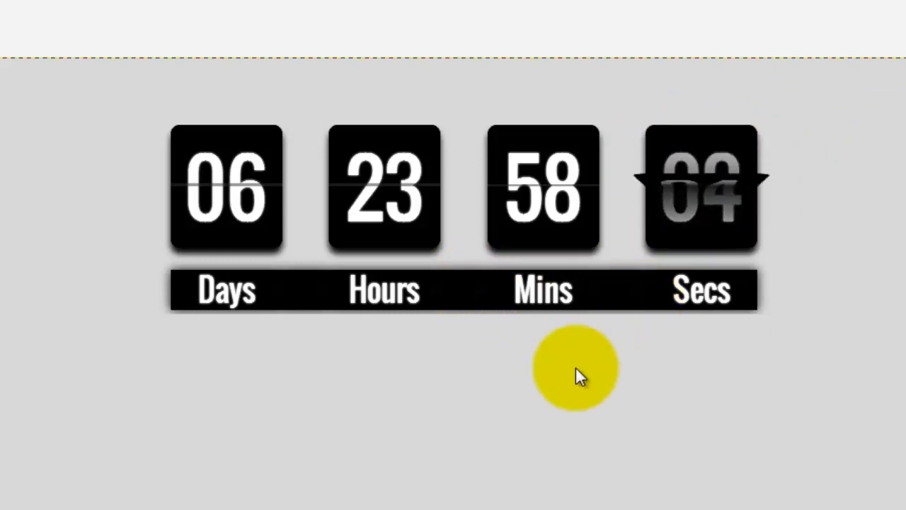
pyautogui.moveTo(484, 408)
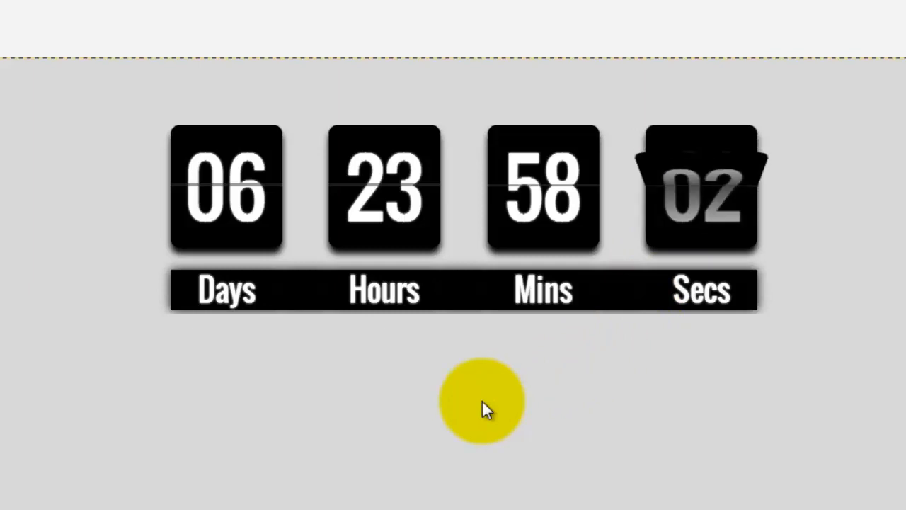